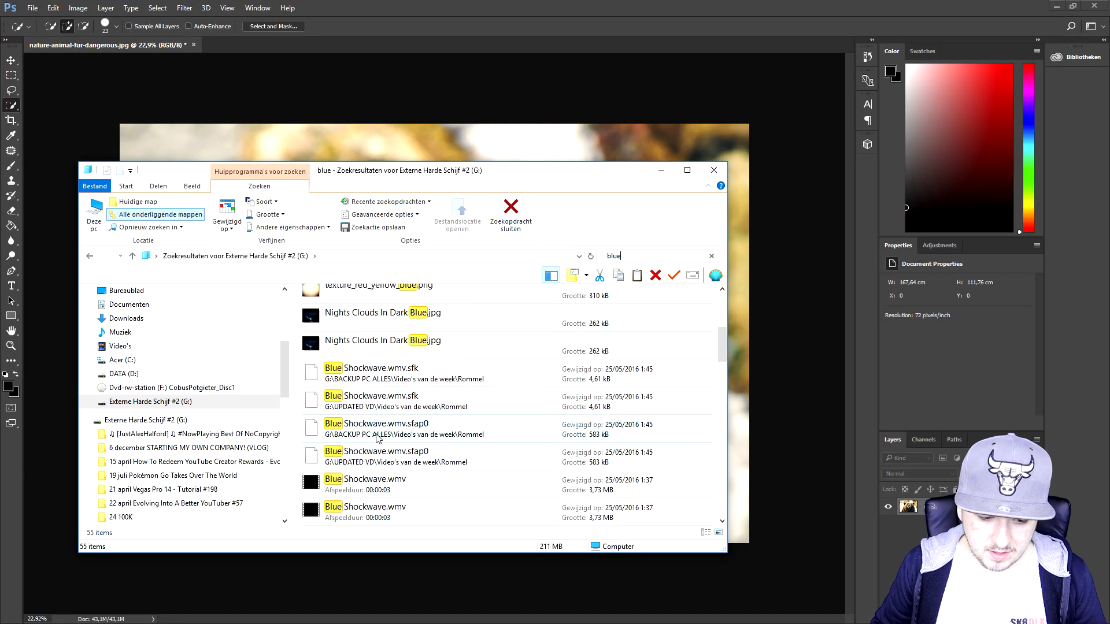
Step: Drag the light blue gradient PNG from File Explorer onto the bear photo document
left_click(421, 396)
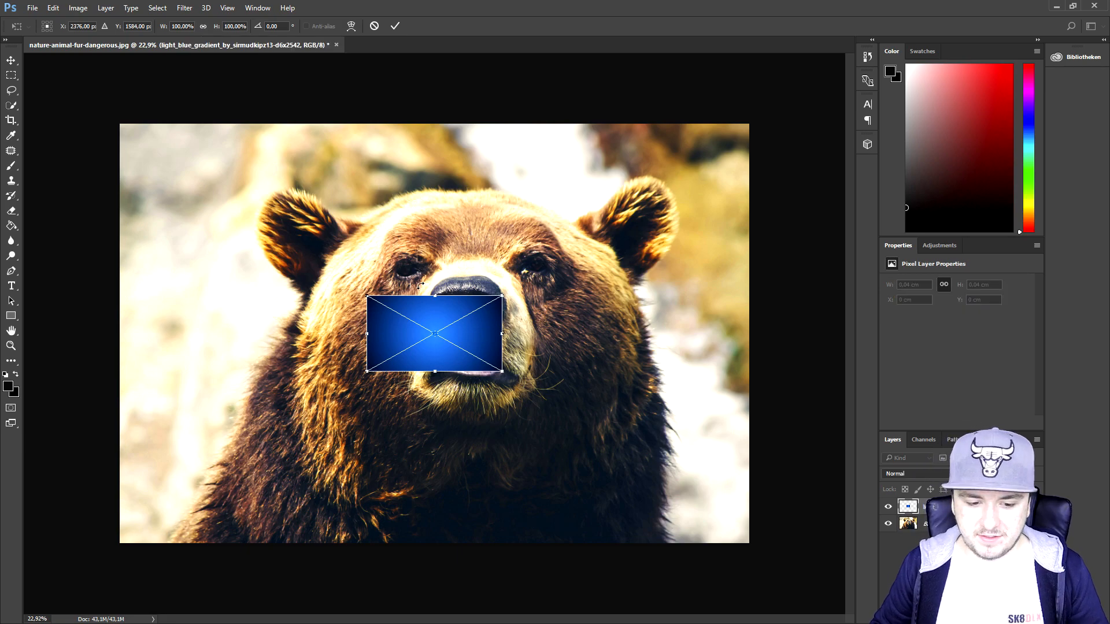
left_click_drag(433, 333, 188, 162)
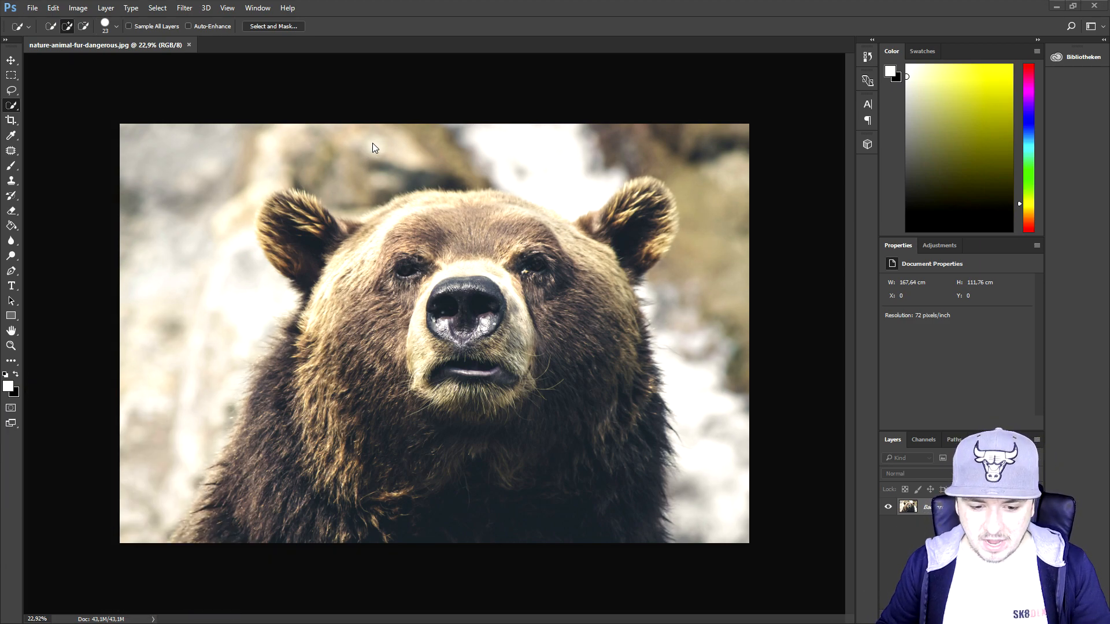
mouse_move(309, 238)
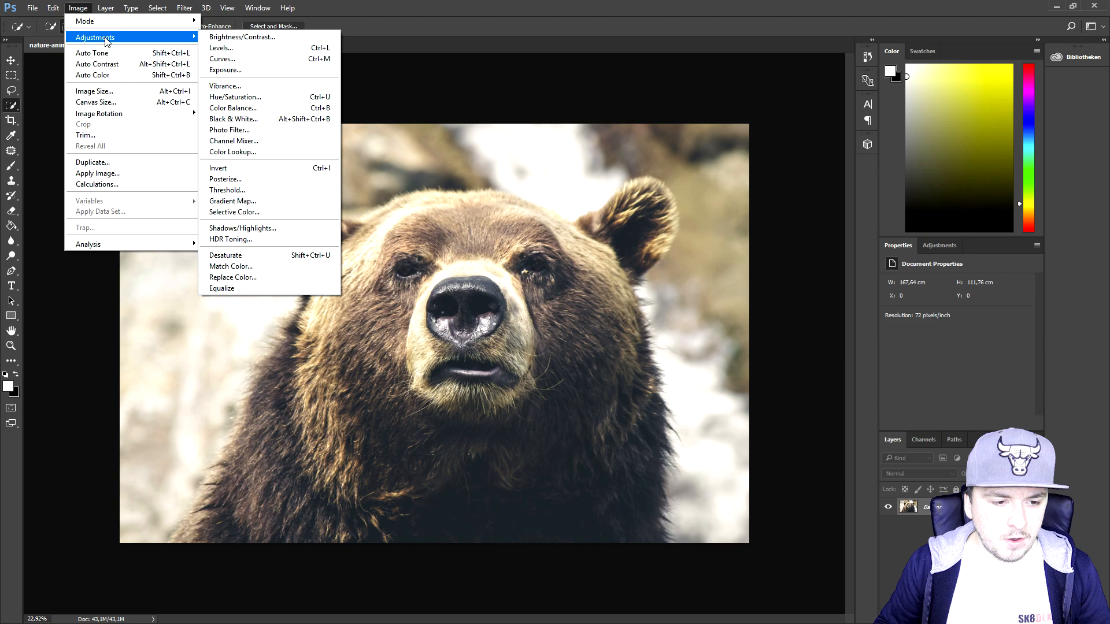
Step: Apply Brightness/Contrast with Brightness 0 and Contrast 59 to make the photo punchier
left_click(242, 37)
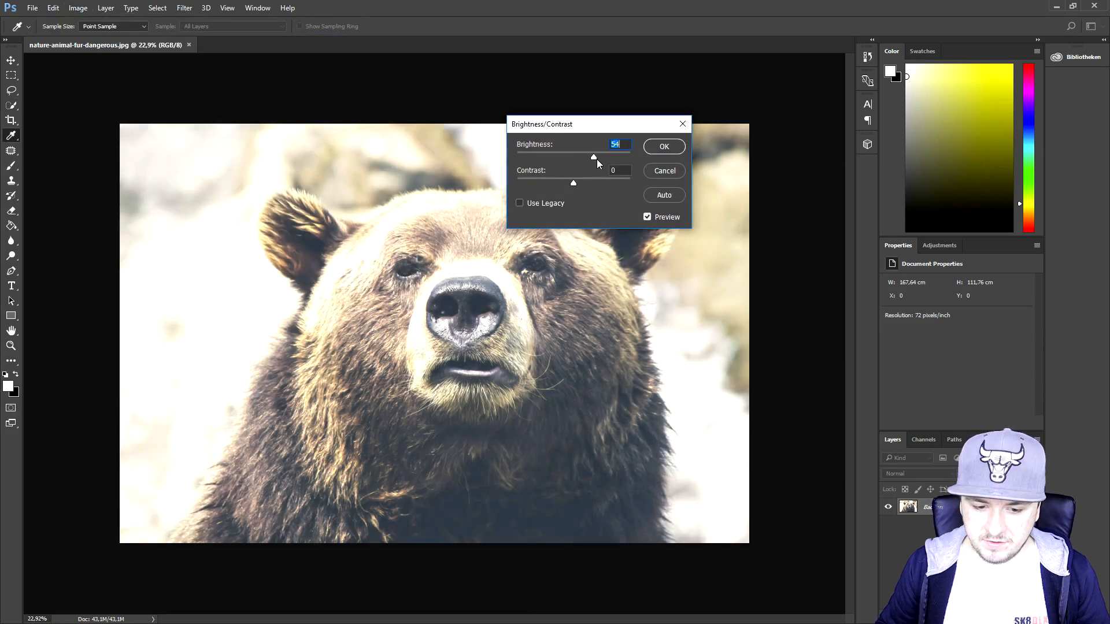
left_click_drag(593, 156, 575, 156)
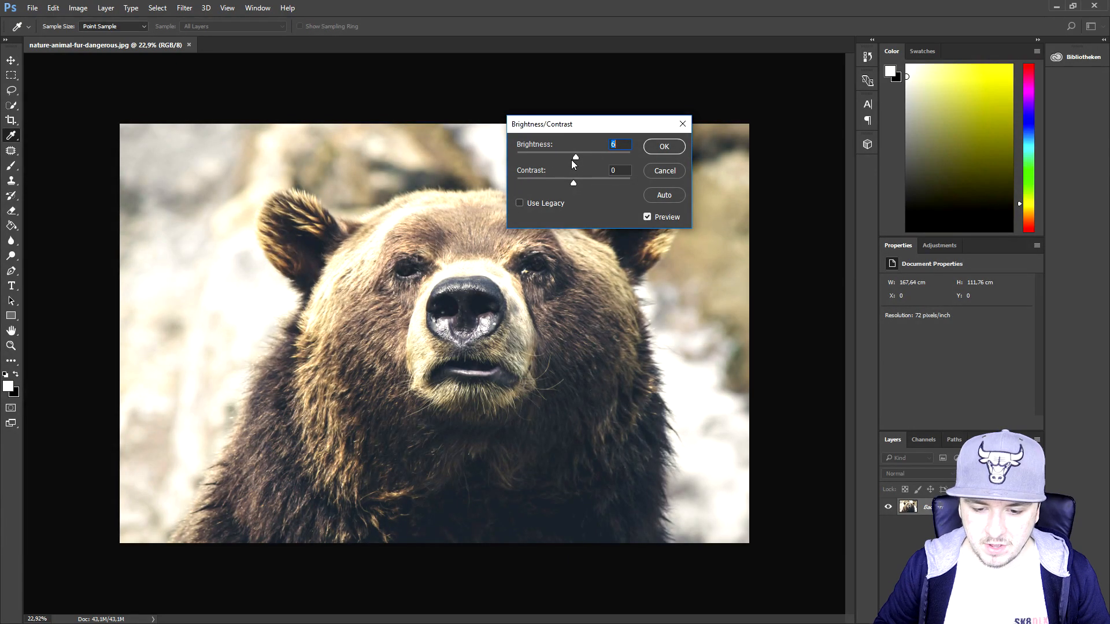
left_click_drag(575, 156, 574, 156)
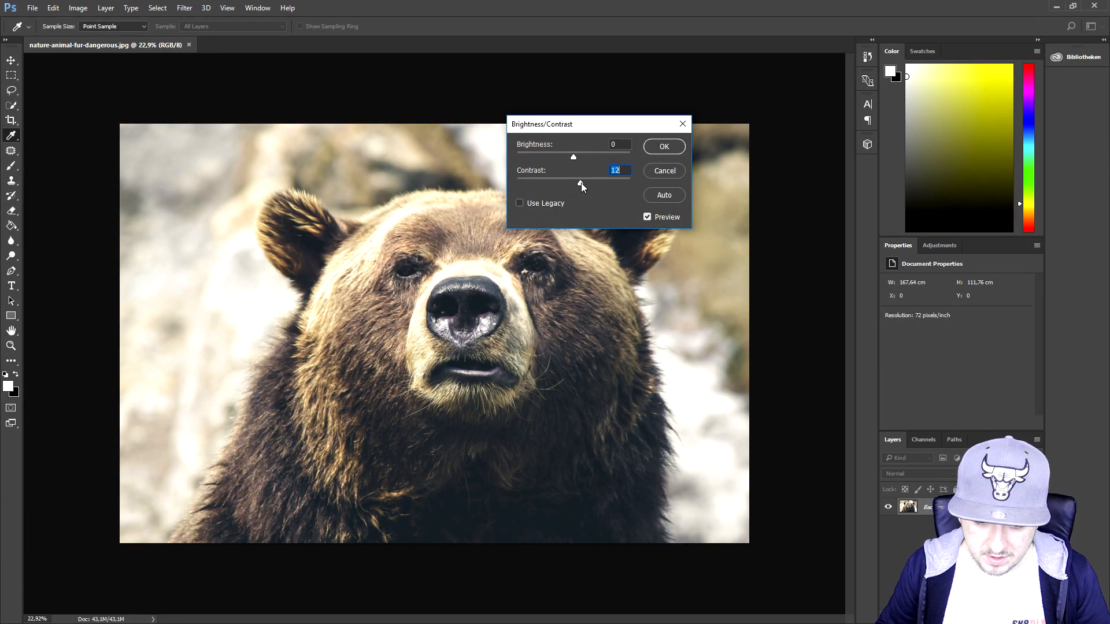
left_click_drag(573, 182, 622, 182)
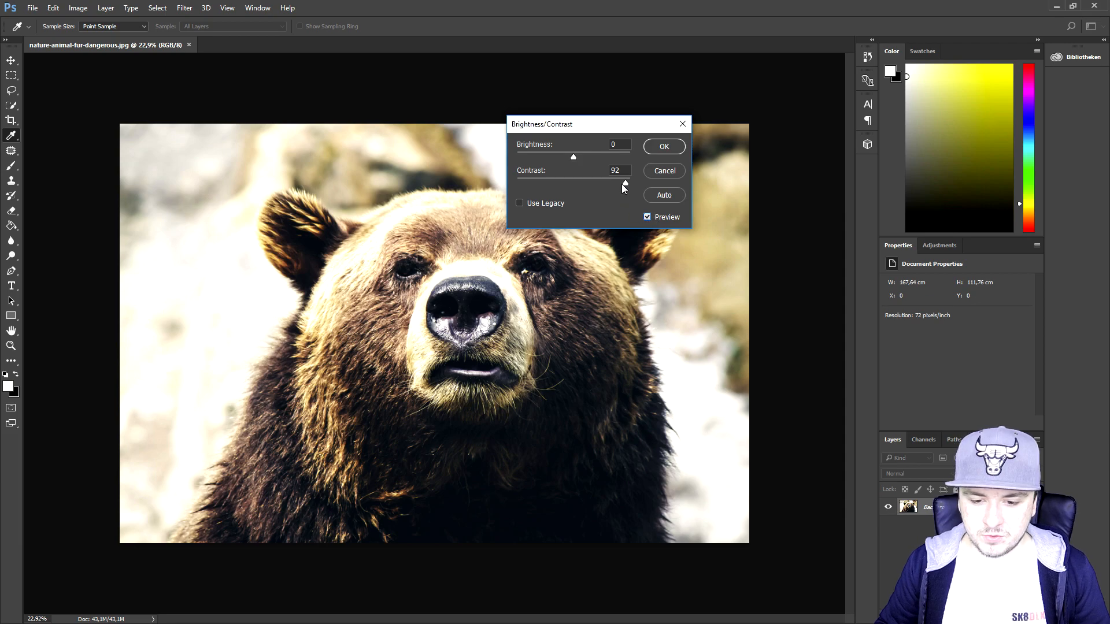
left_click_drag(625, 183, 606, 182)
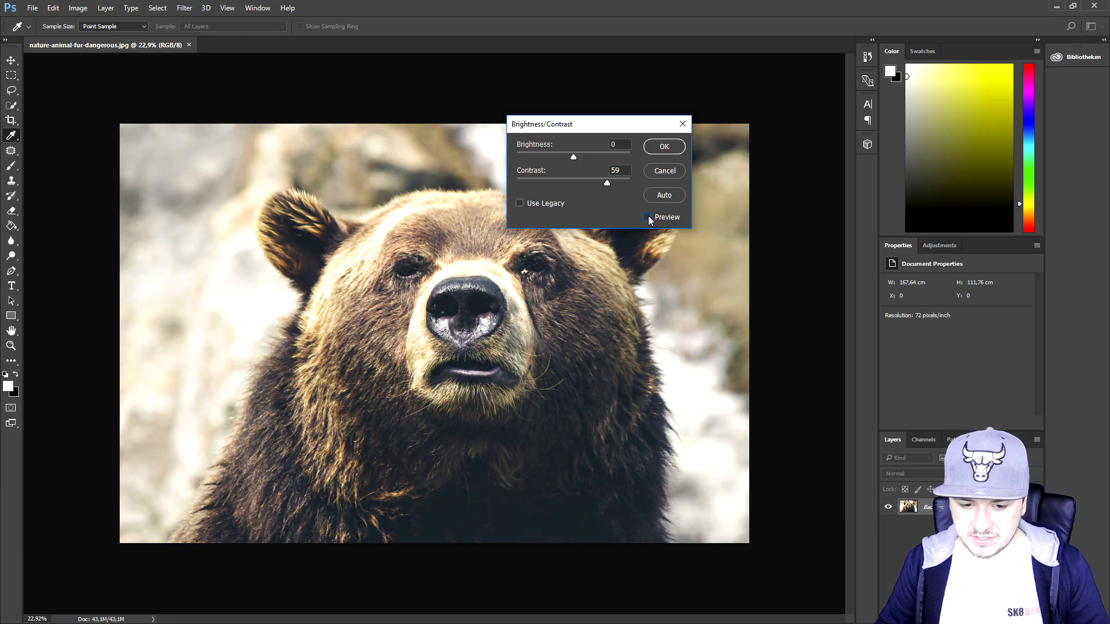
left_click(646, 217)
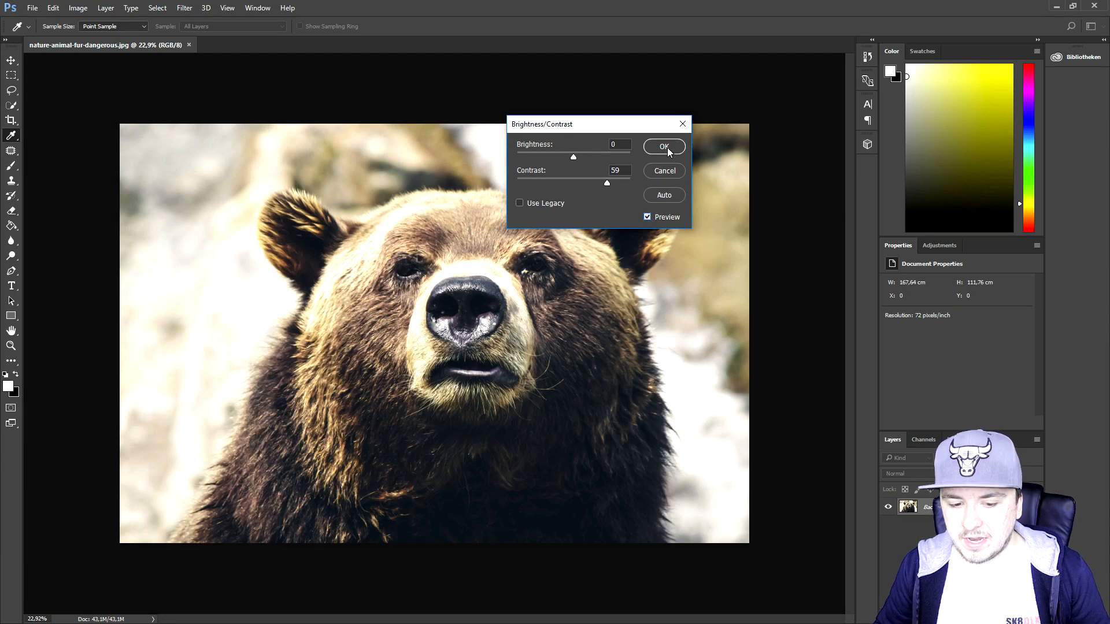
left_click(663, 147)
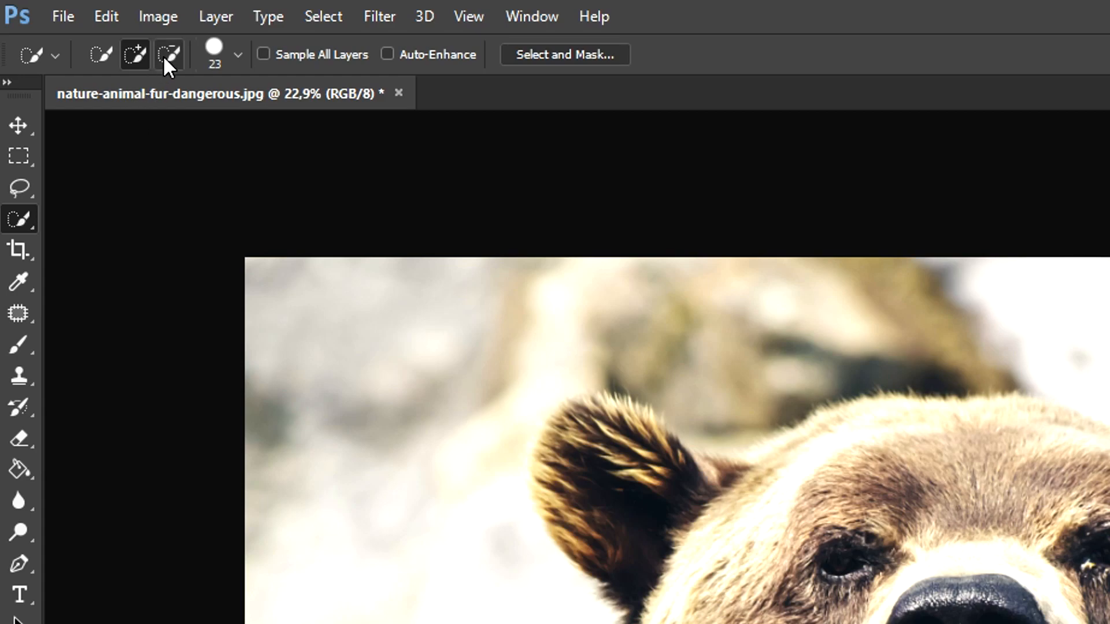
Step: In Hue/Saturation, raise the photo's Saturation to +43
left_click(159, 16)
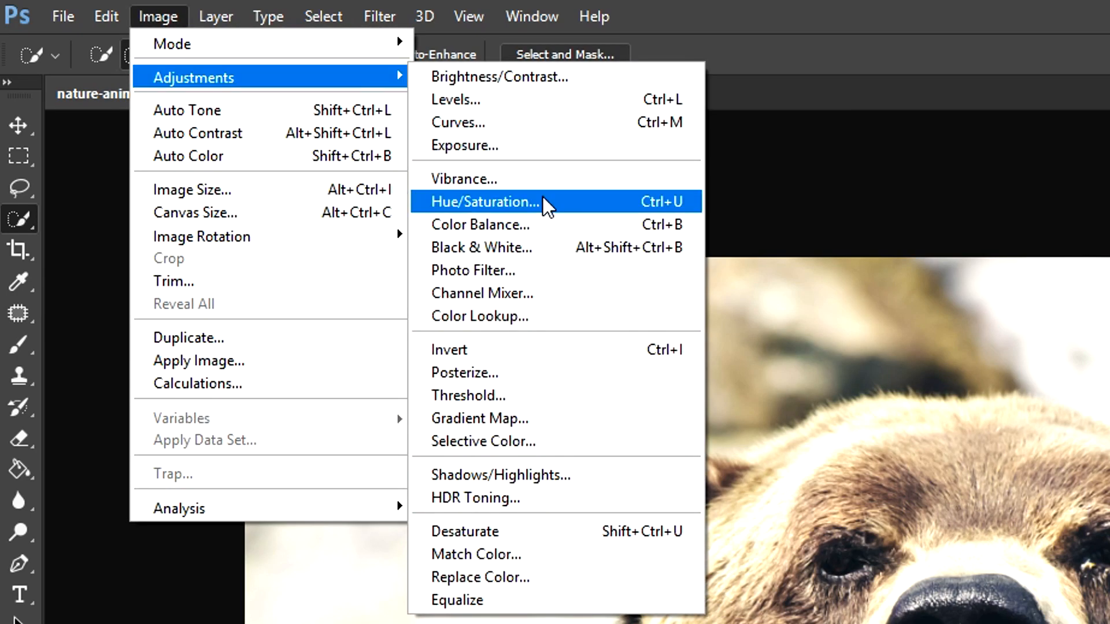
left_click(486, 201)
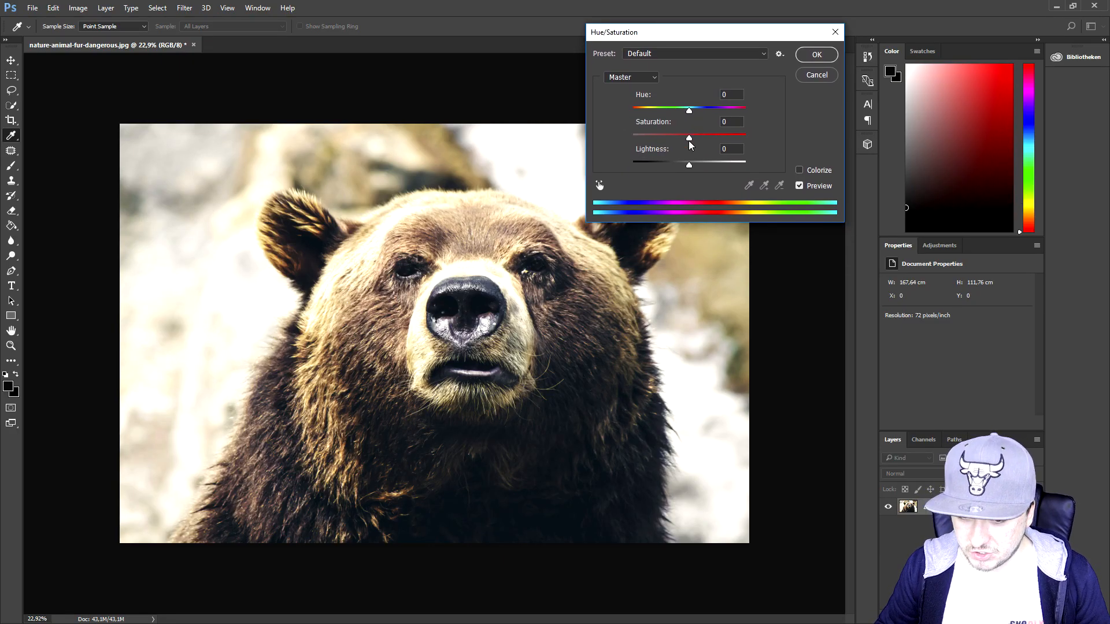
left_click_drag(688, 137, 713, 137)
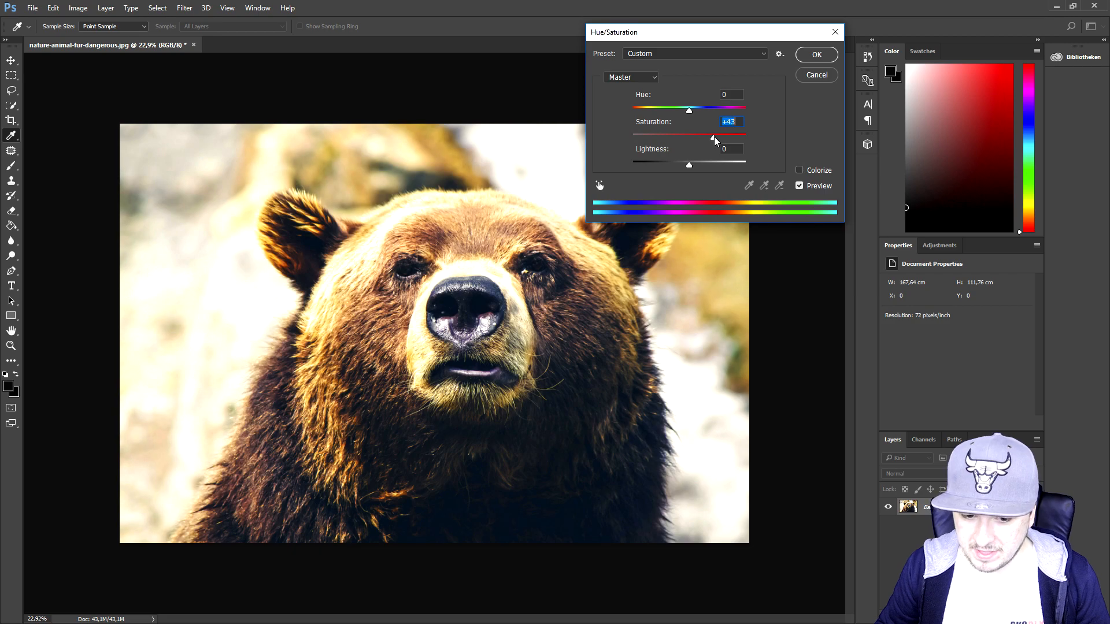
left_click_drag(713, 134, 736, 134)
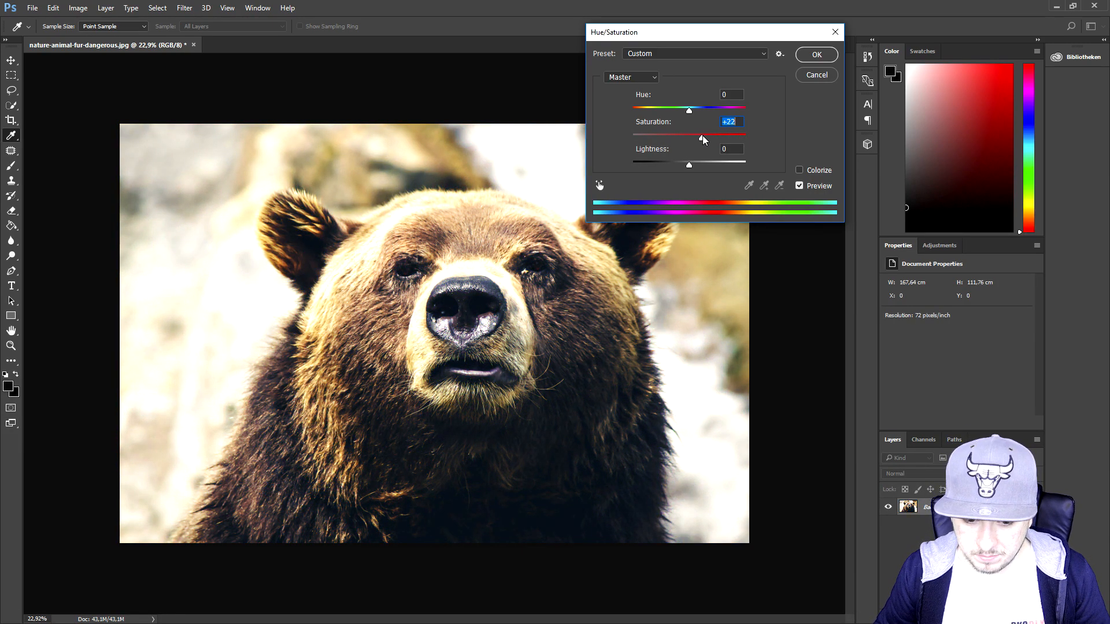
left_click_drag(690, 134, 715, 134)
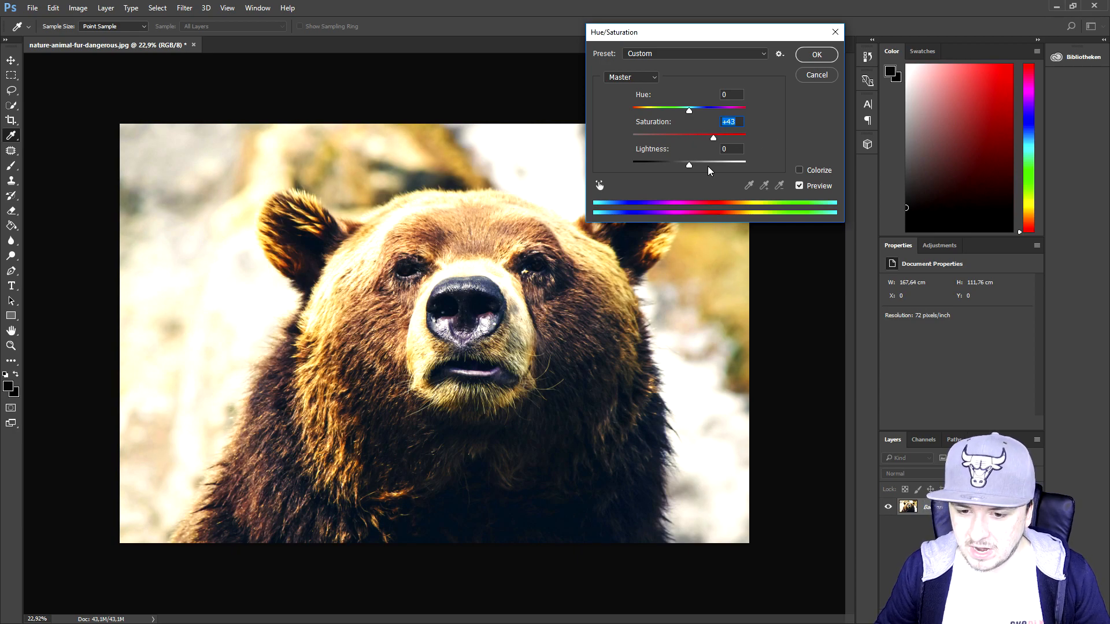
Step: Test Lightness and Hue shifts, return both to 0, and apply the saturation boost
left_click_drag(689, 164, 682, 164)
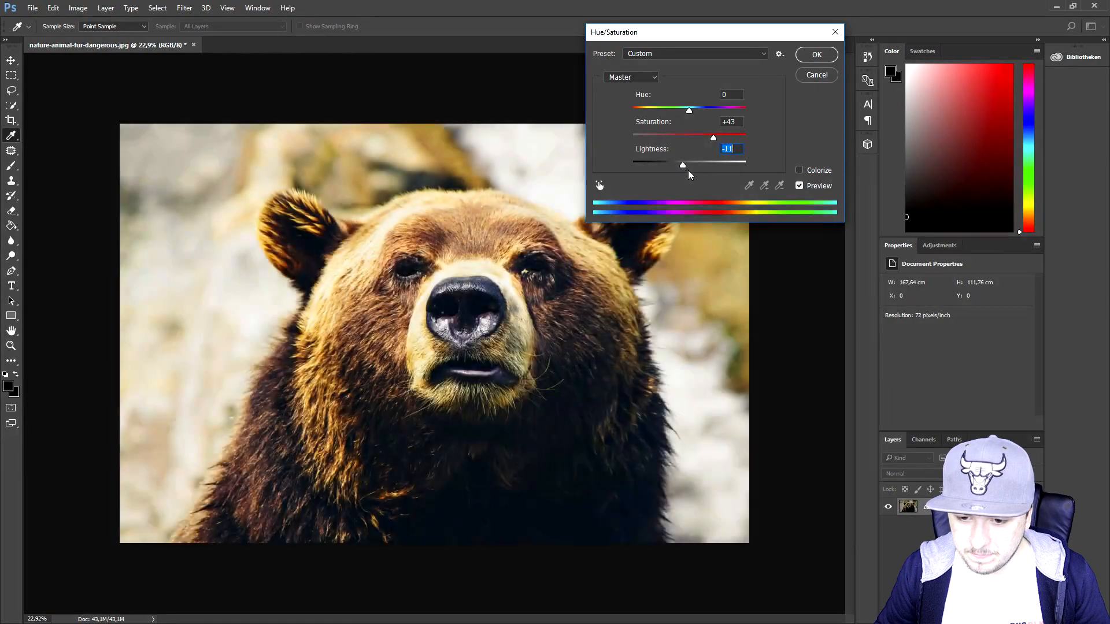
left_click_drag(682, 166, 686, 165)
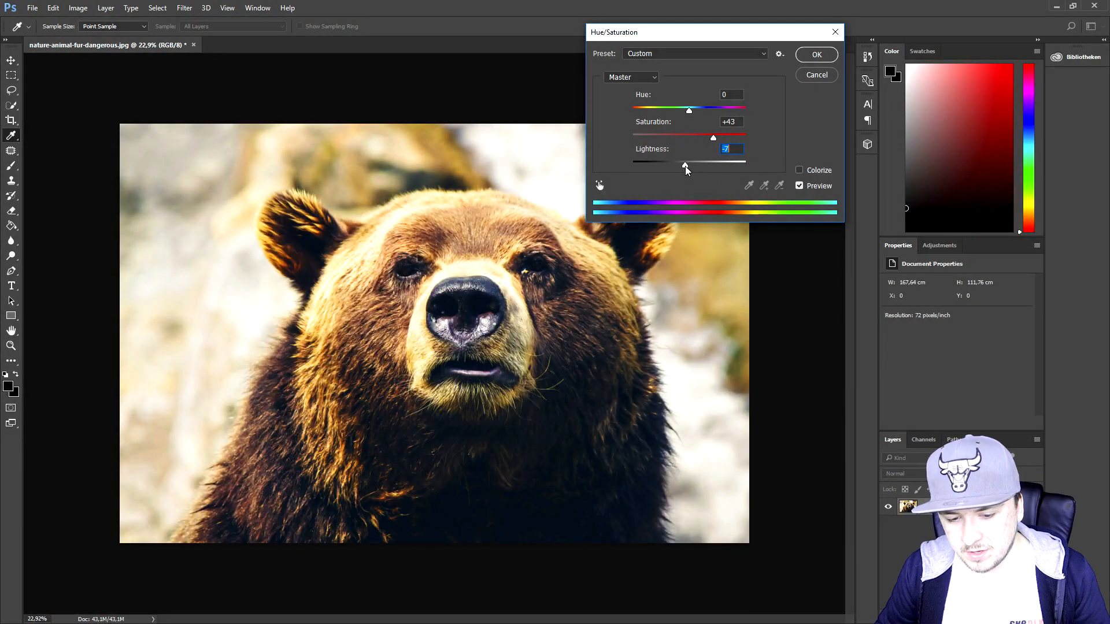
left_click_drag(686, 163, 686, 163)
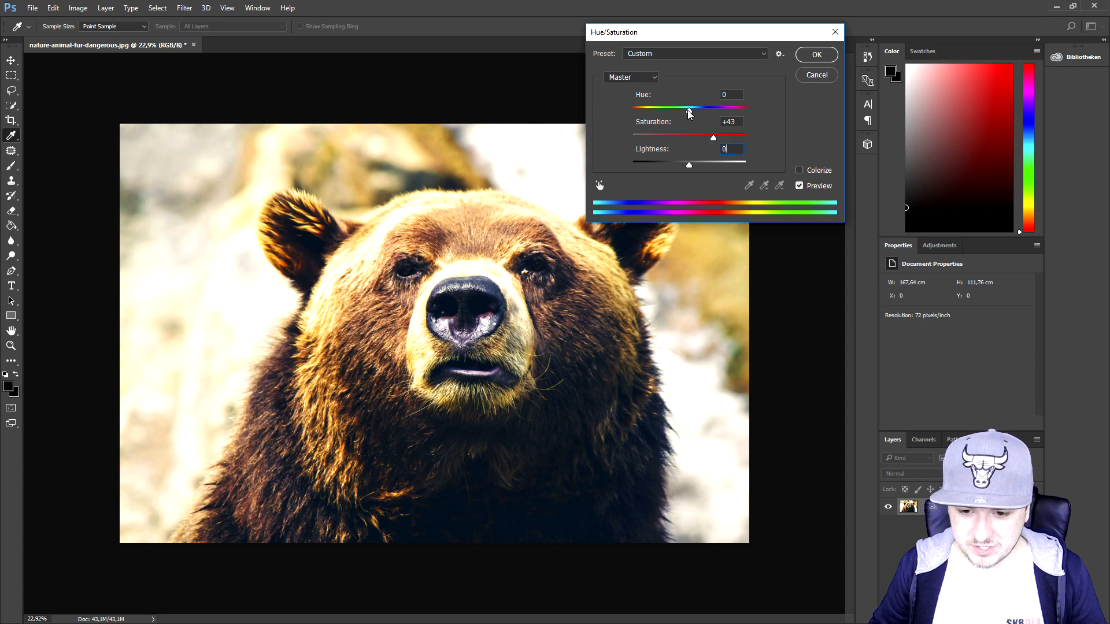
left_click_drag(688, 110, 660, 110)
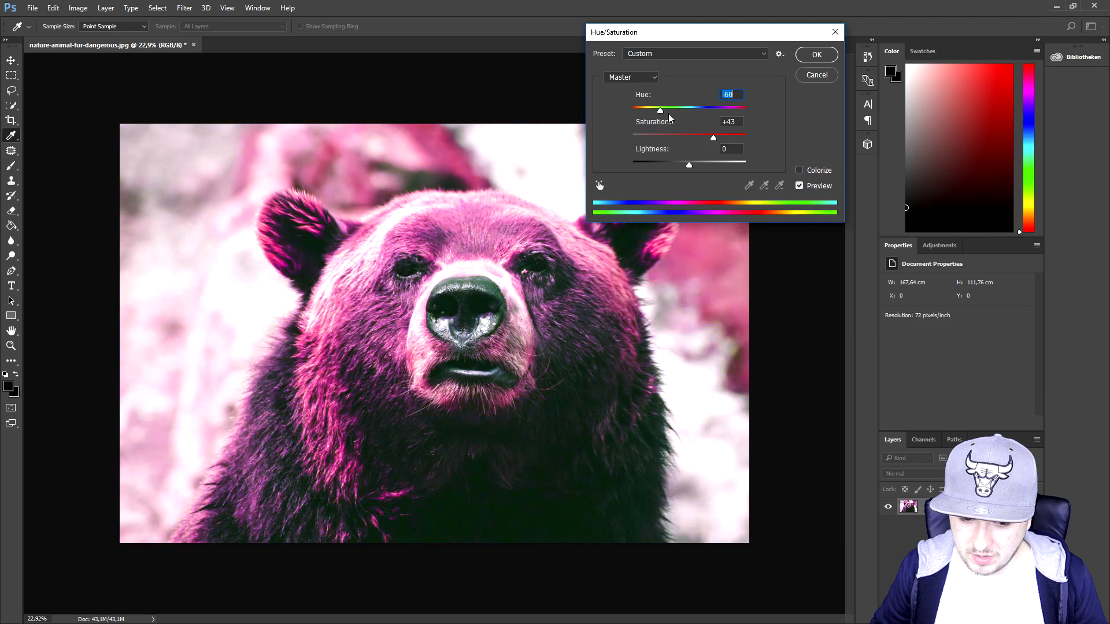
left_click_drag(660, 109, 699, 109)
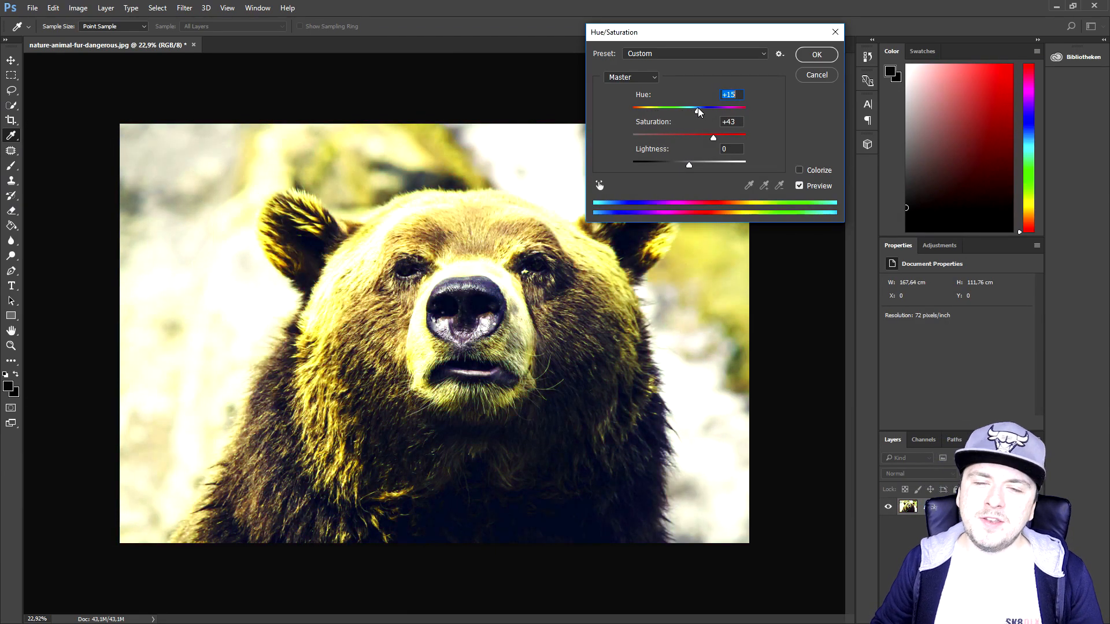
left_click_drag(698, 109, 688, 109)
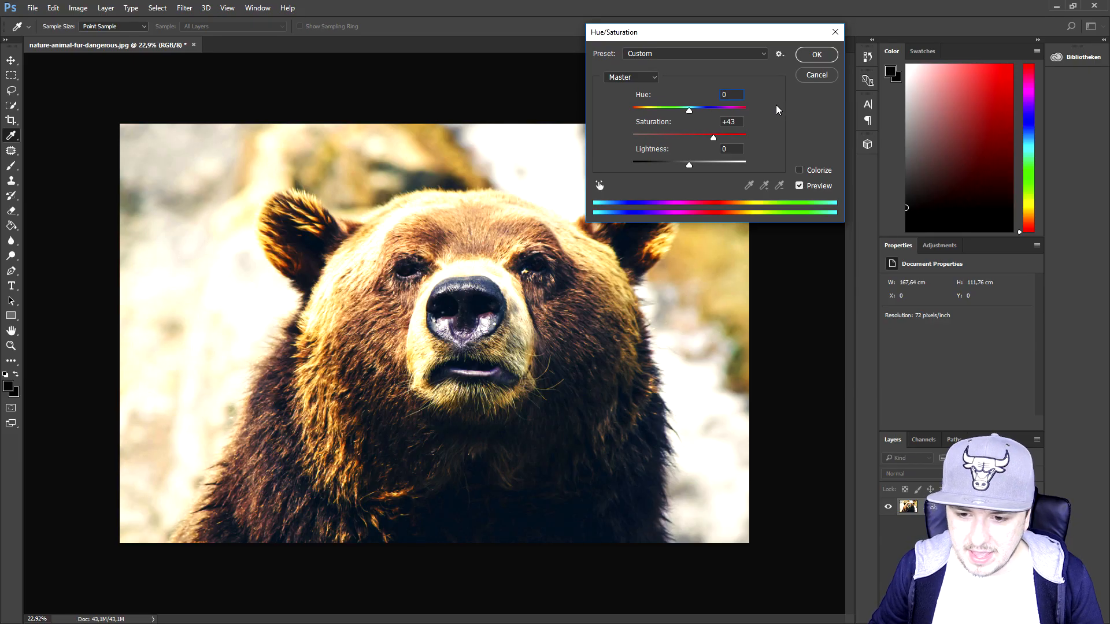
left_click(799, 185)
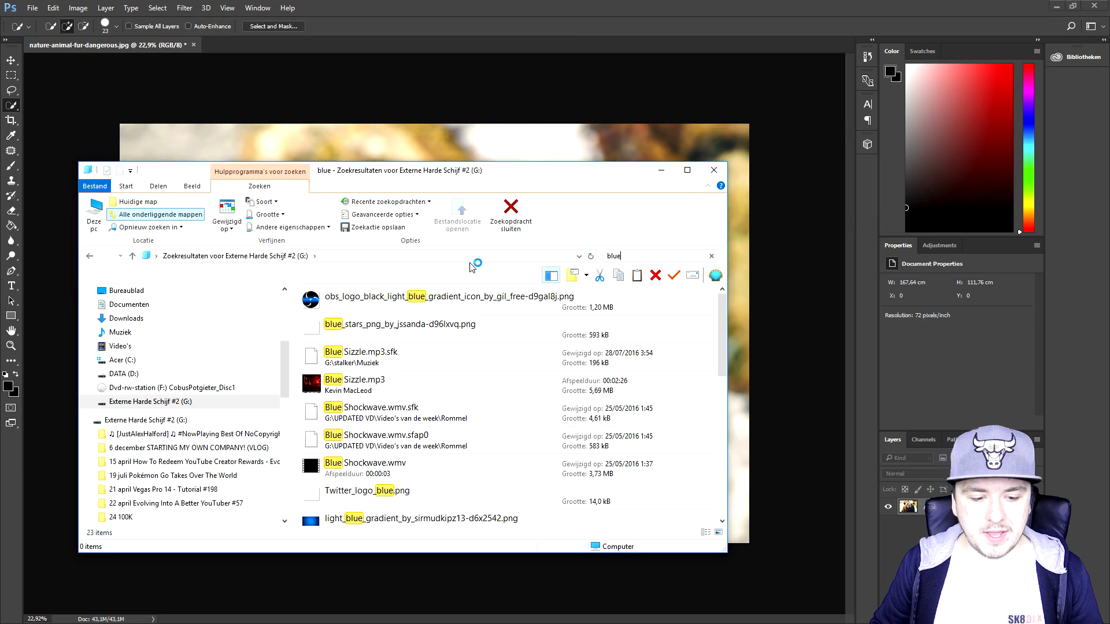
Step: Free Transform the placed gradient so its corners reach the canvas edges
scroll("down", 3)
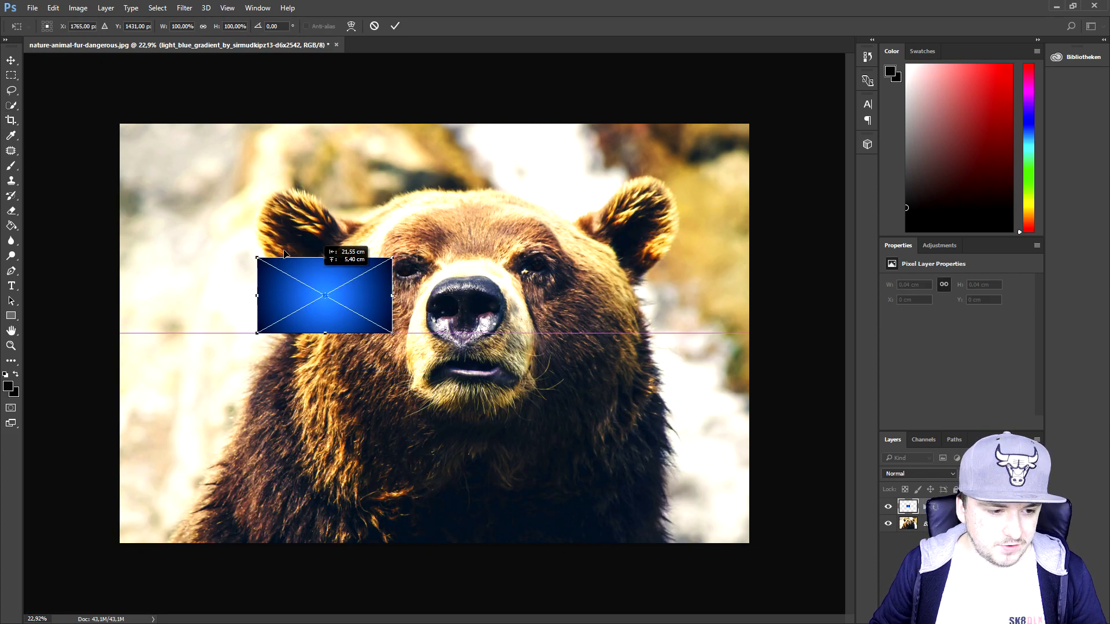
left_click_drag(324, 295, 187, 162)
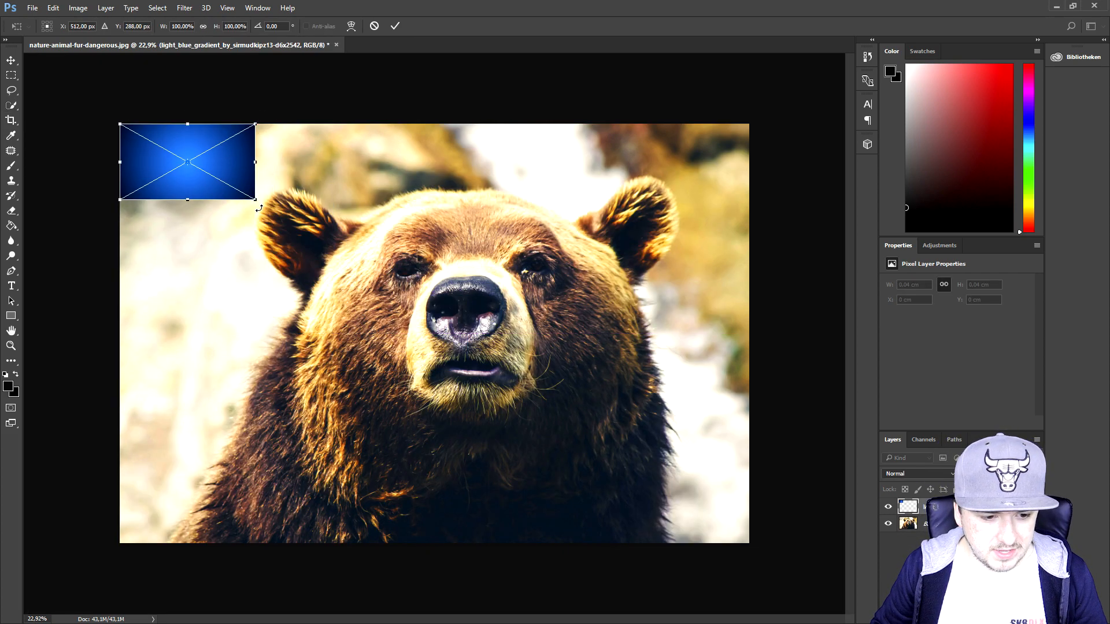
left_click_drag(257, 200, 748, 543)
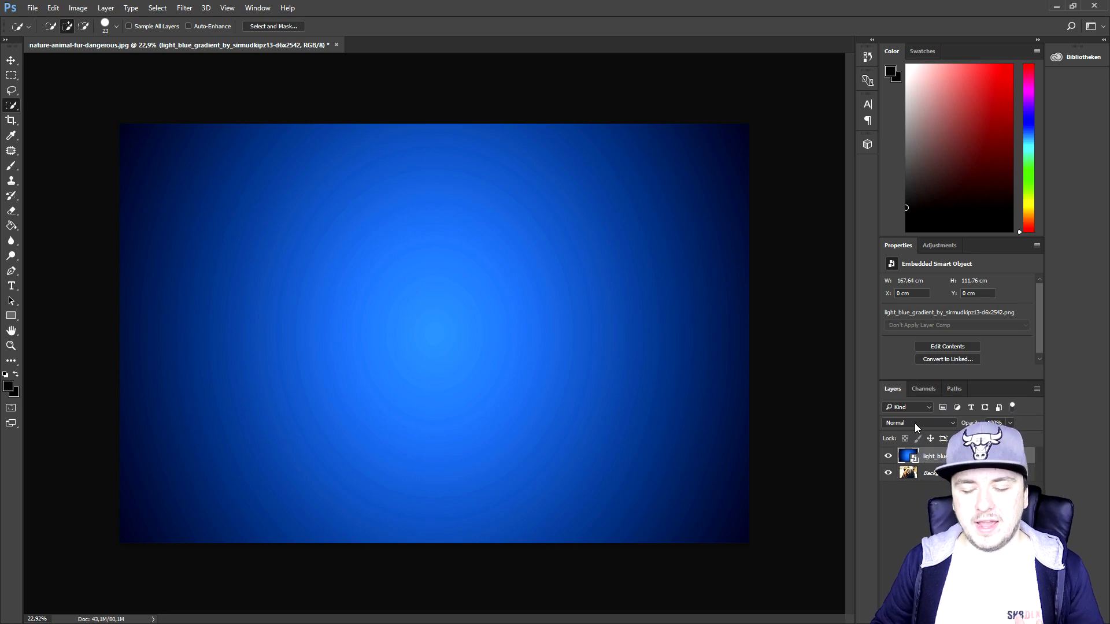
Step: Cycle the gradient layer through Darken, Color Burn, Linear Burn, Lighten, Linear Dodge and Soft Light blend modes
left_click(919, 423)
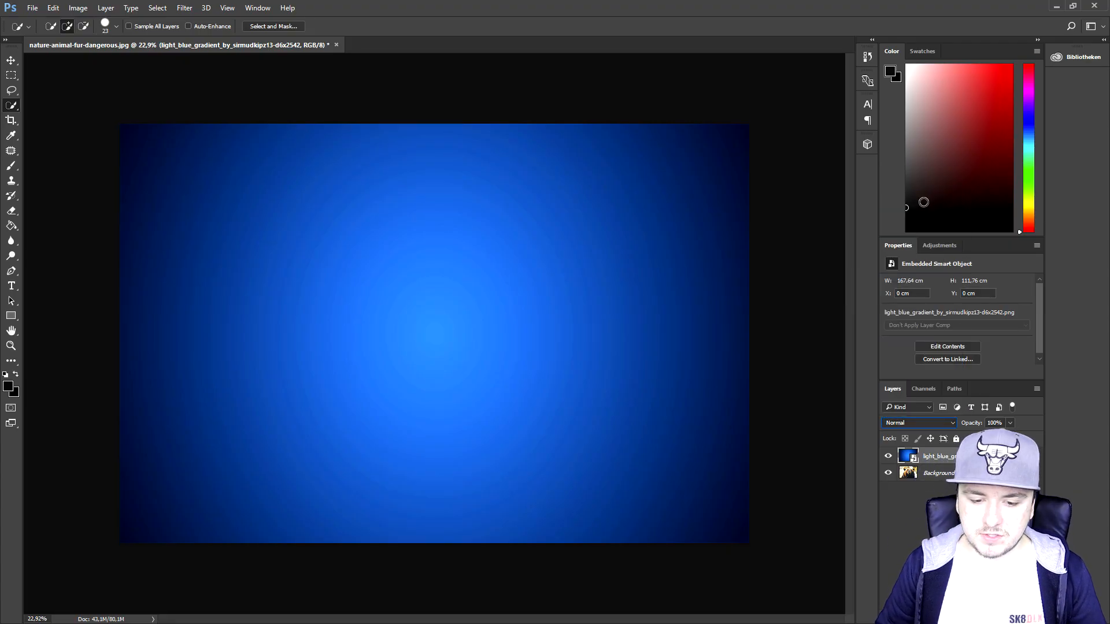
left_click(919, 423)
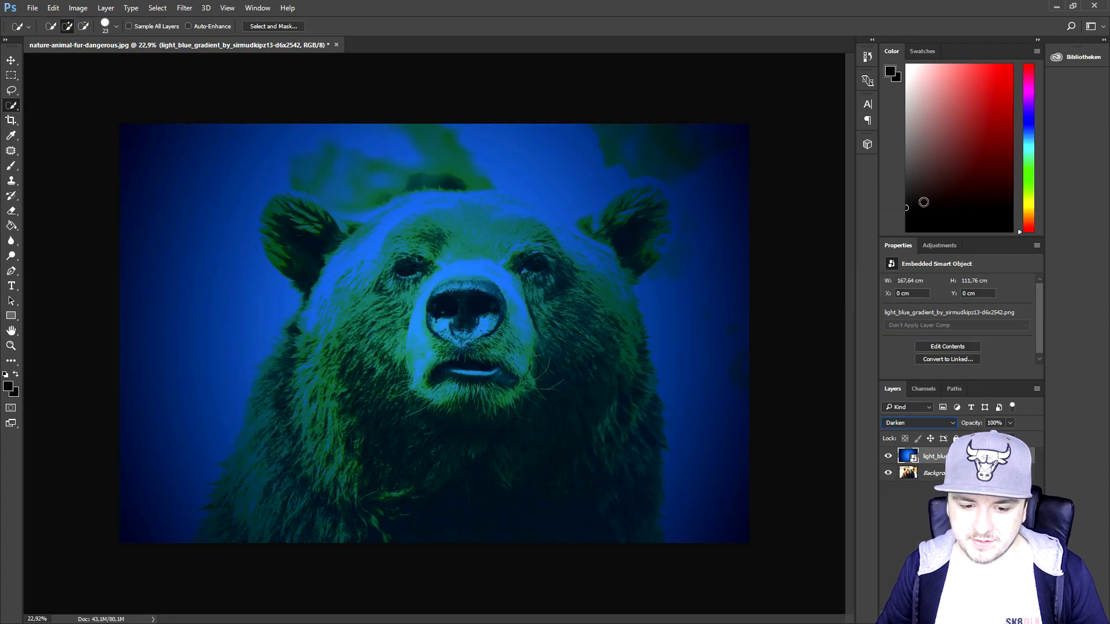
left_click(920, 423)
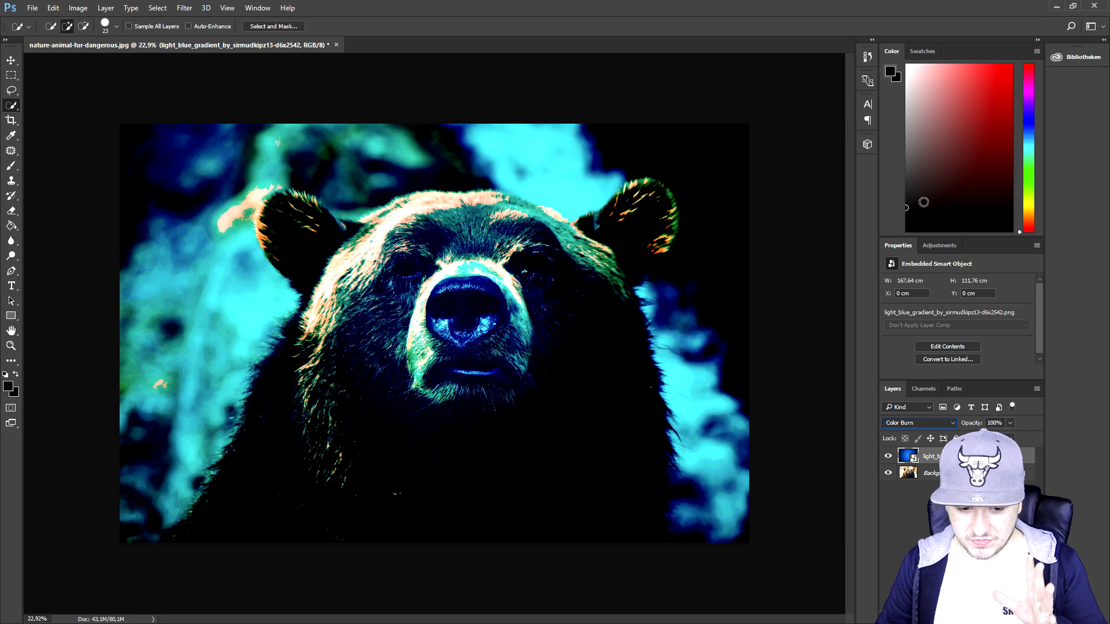
left_click(918, 423)
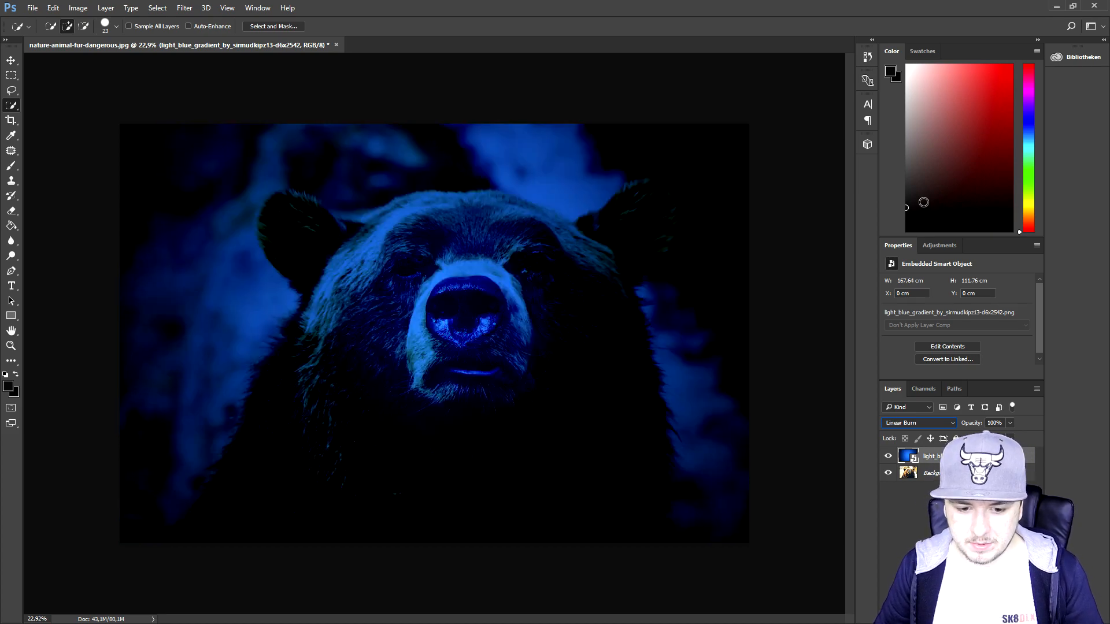
left_click(920, 423)
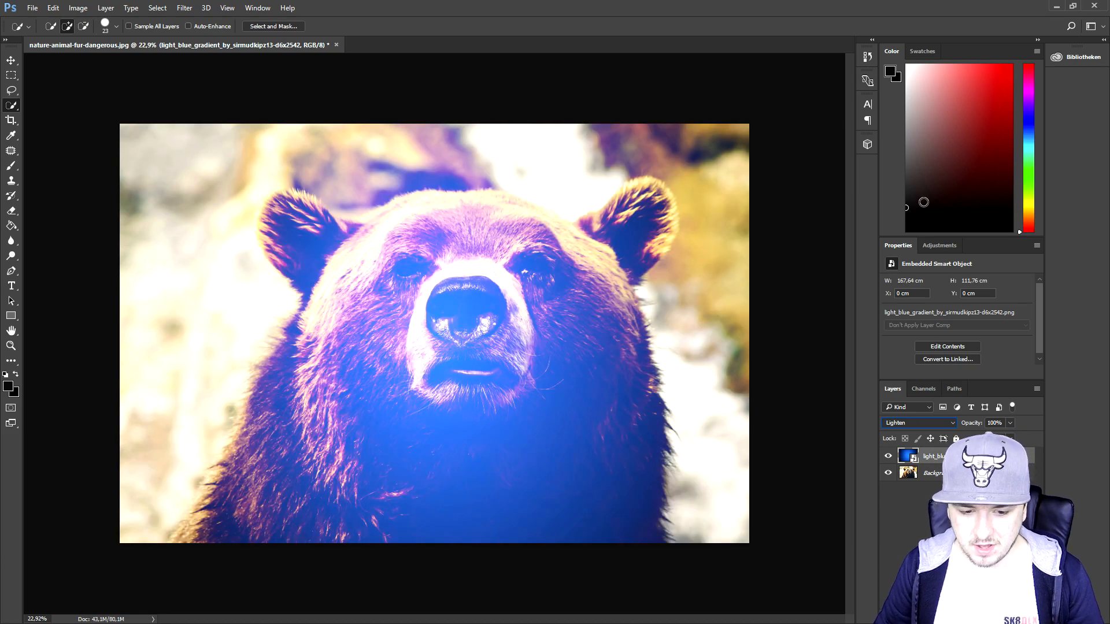
left_click(918, 423)
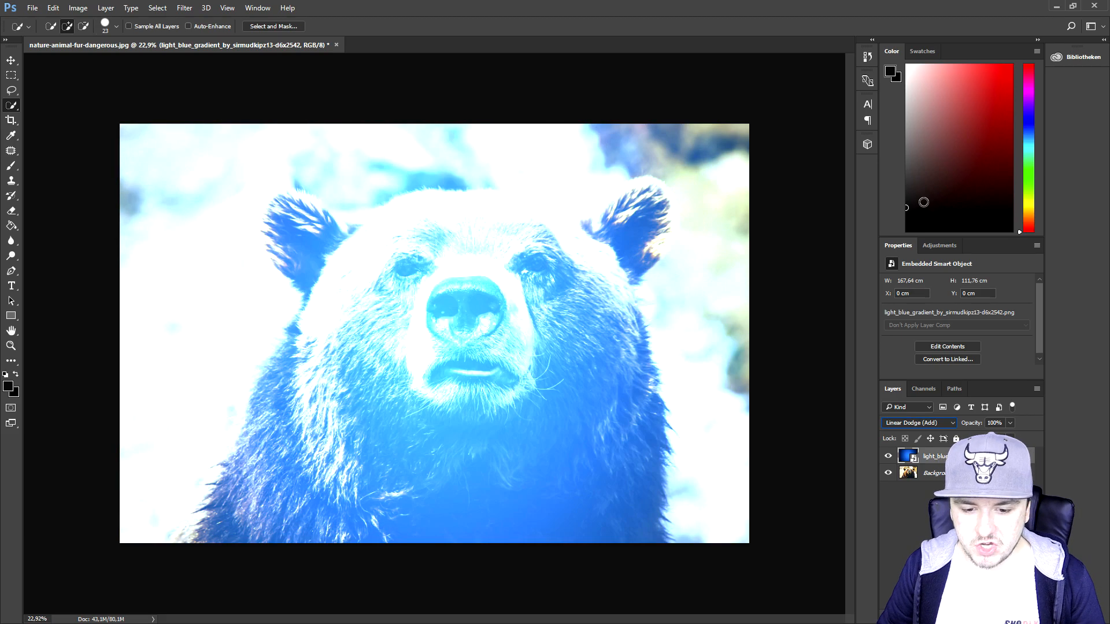
left_click(916, 424)
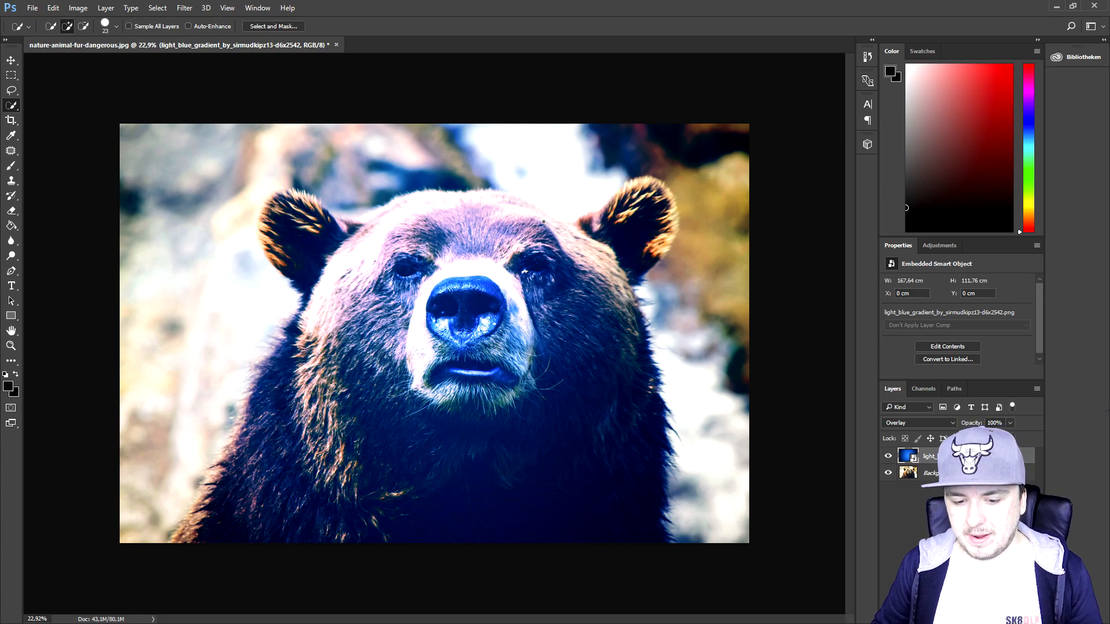
left_click(918, 423)
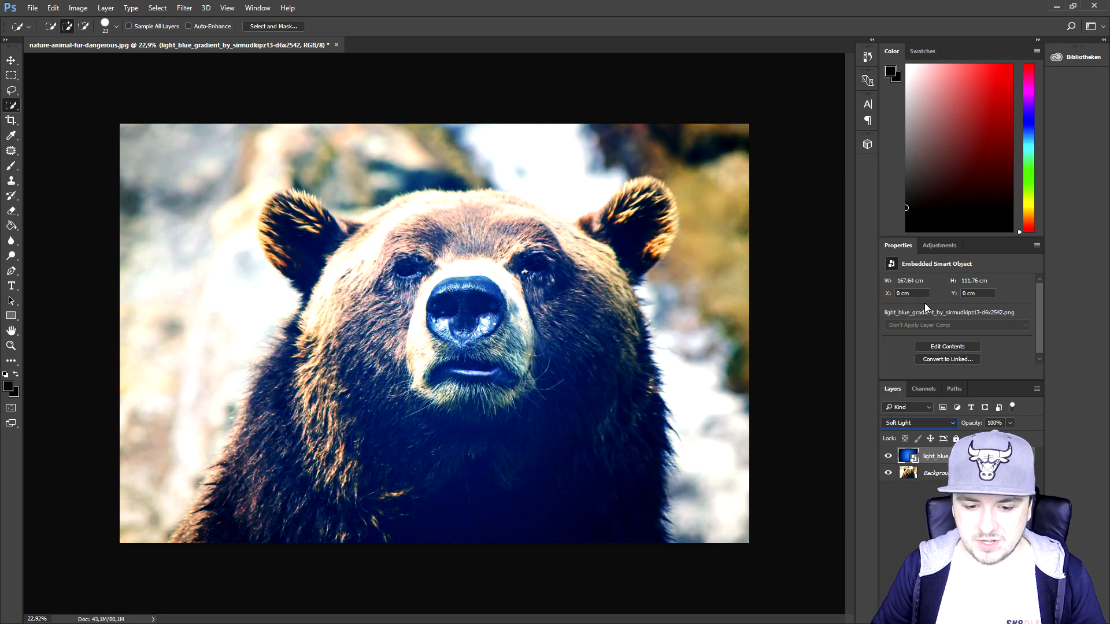
Step: Try Overlay, Hard Light, Difference, Hue and Saturation, then settle on Overlay for the blue tint
left_click(918, 423)
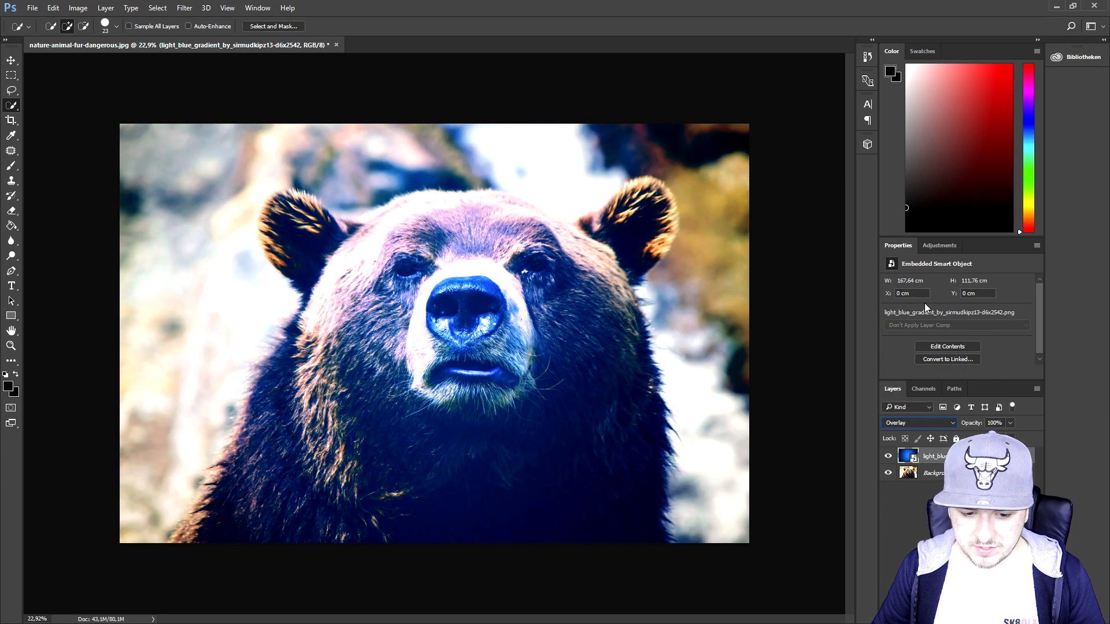
left_click(918, 423)
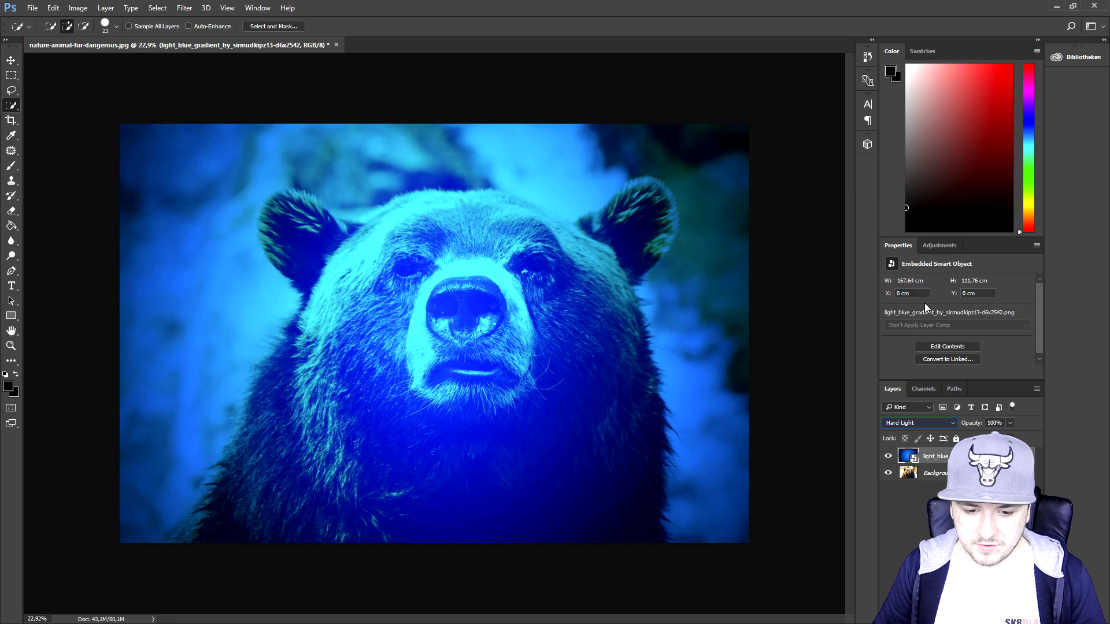
left_click(918, 423)
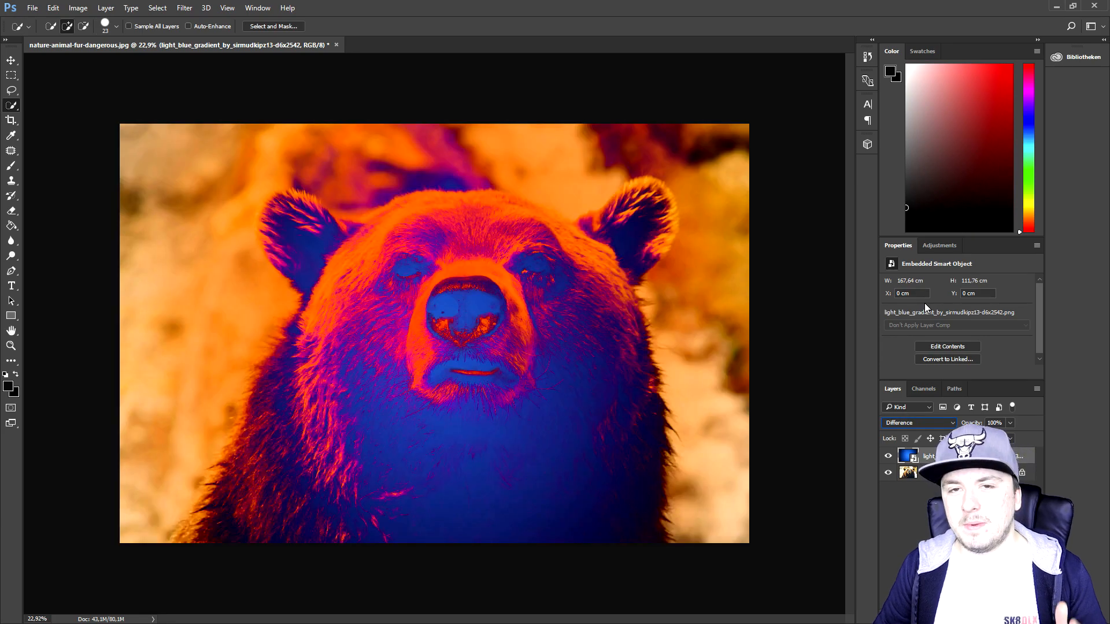
left_click(918, 423)
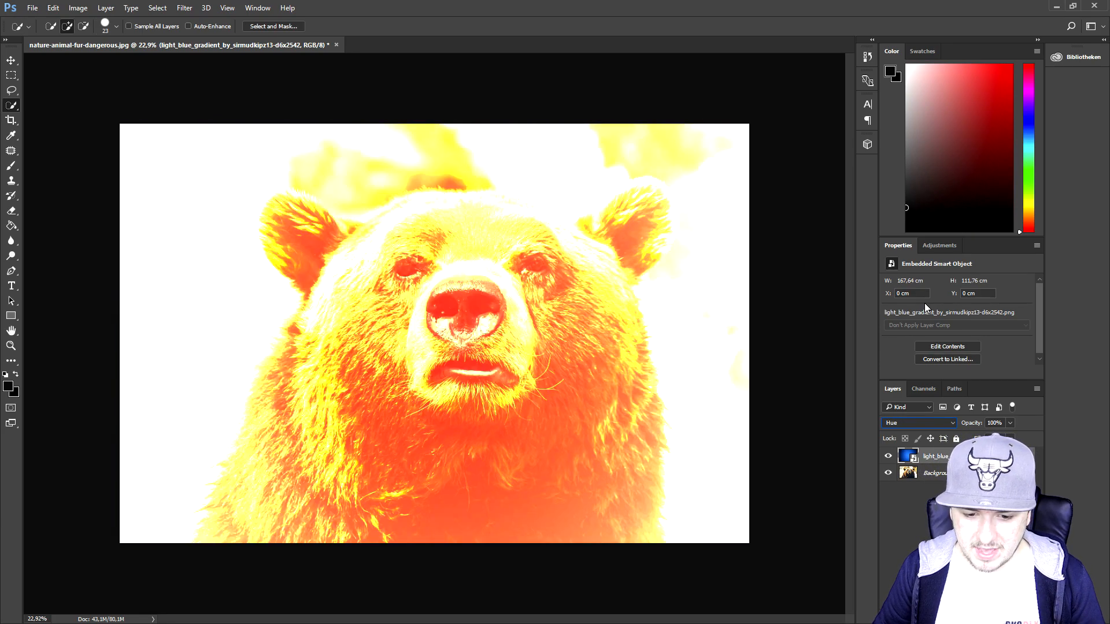
left_click(919, 424)
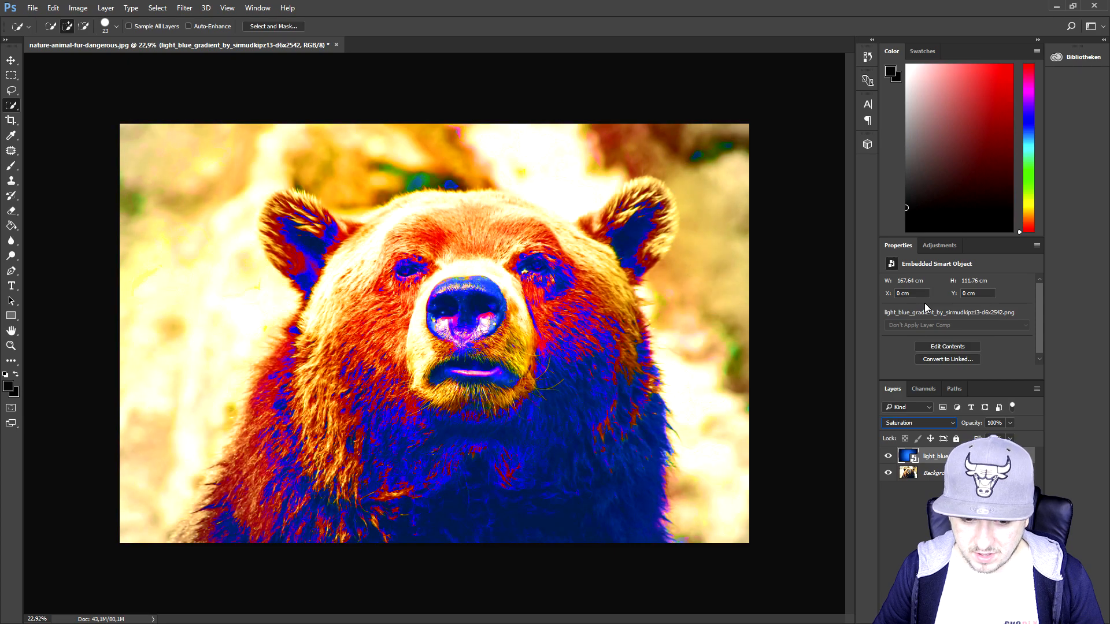
left_click(918, 423)
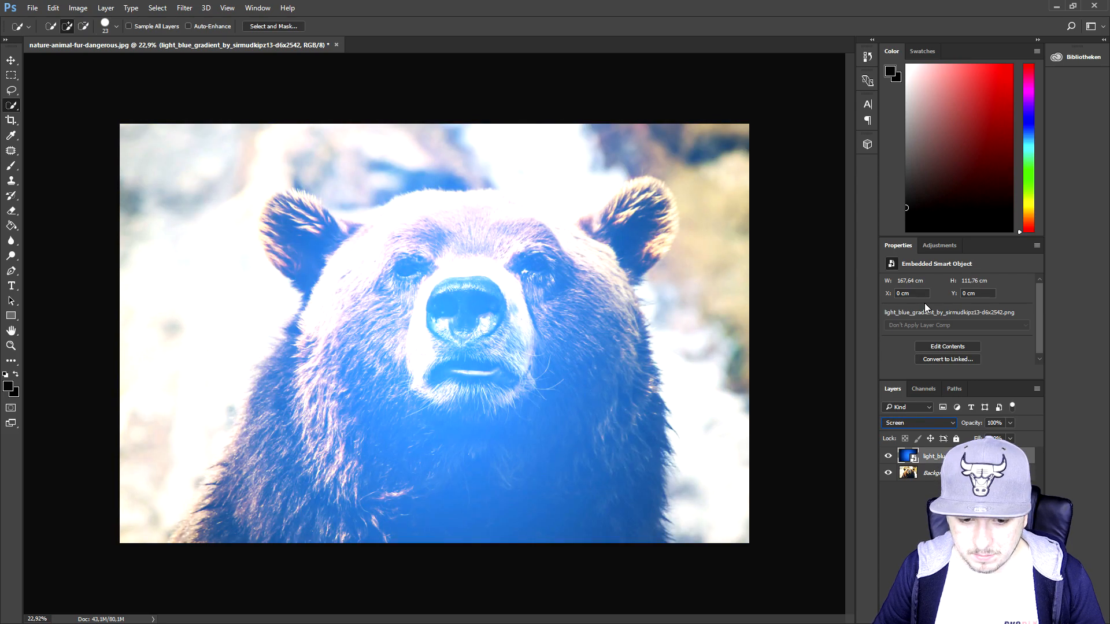
left_click(920, 423)
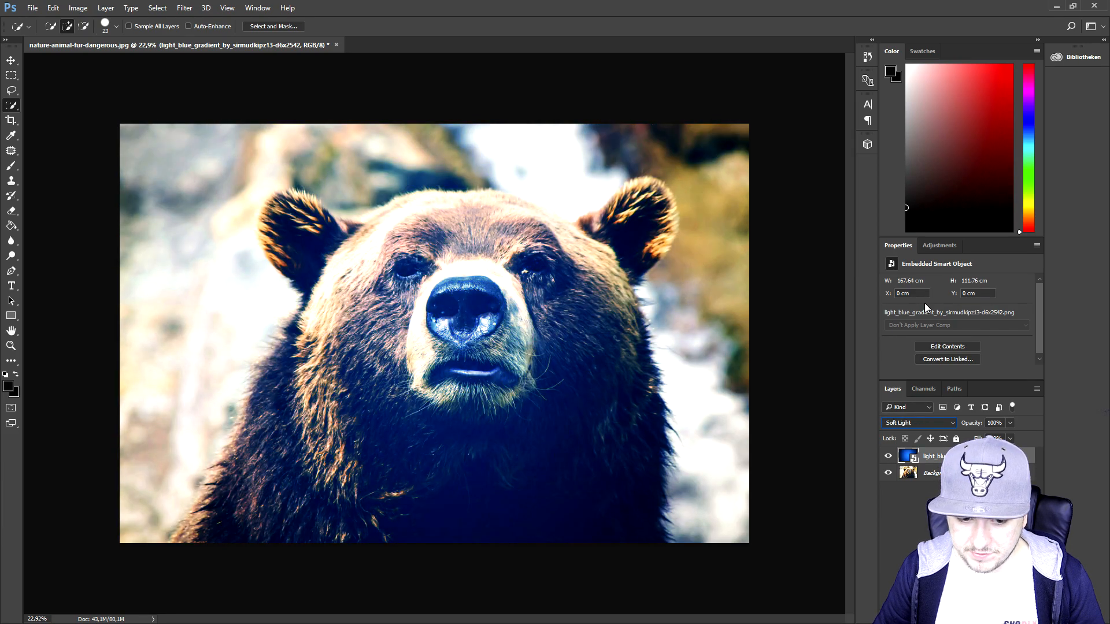
left_click(78, 8)
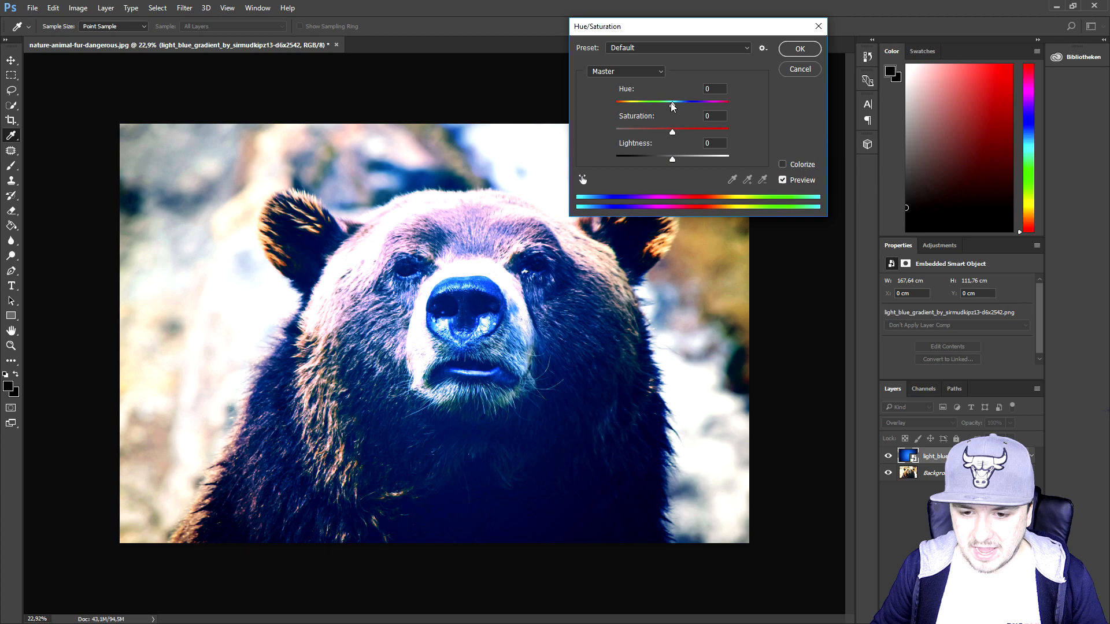
Step: Sweep the gradient's Hue through green, orange and purple, return it near 0 blue, and confirm
left_click_drag(671, 102, 622, 102)
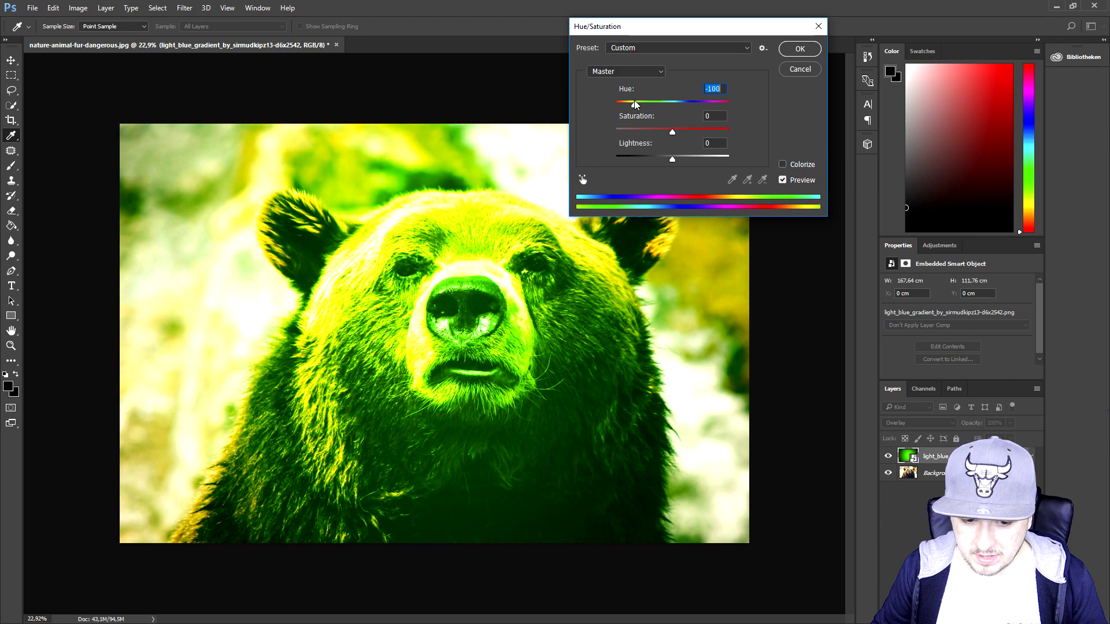
left_click_drag(633, 101, 612, 101)
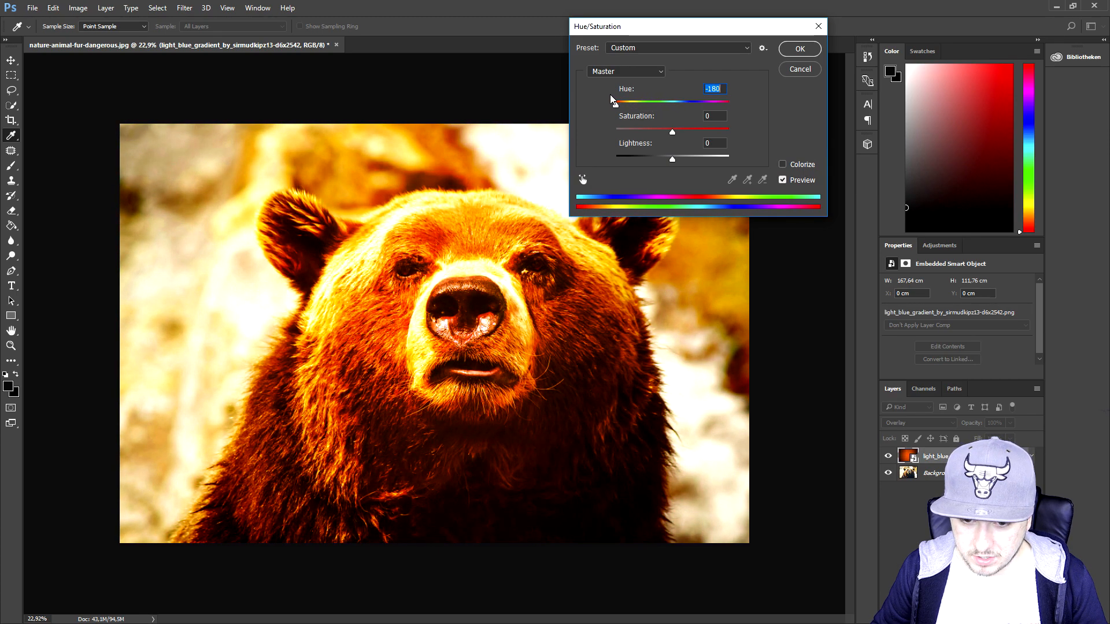
left_click_drag(614, 100, 691, 104)
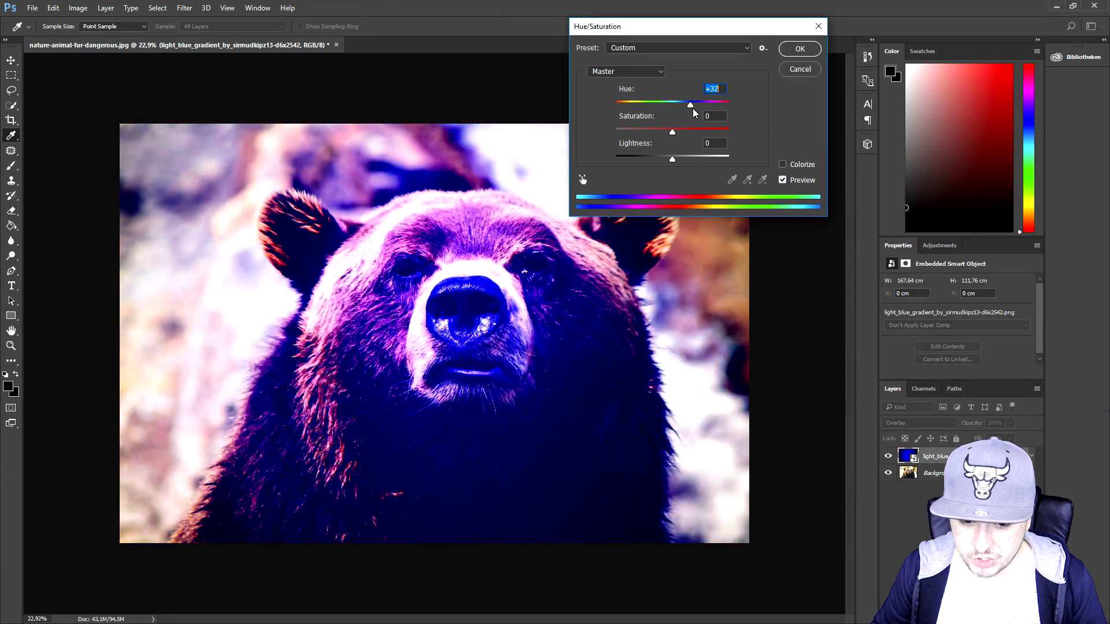
left_click_drag(690, 105, 727, 105)
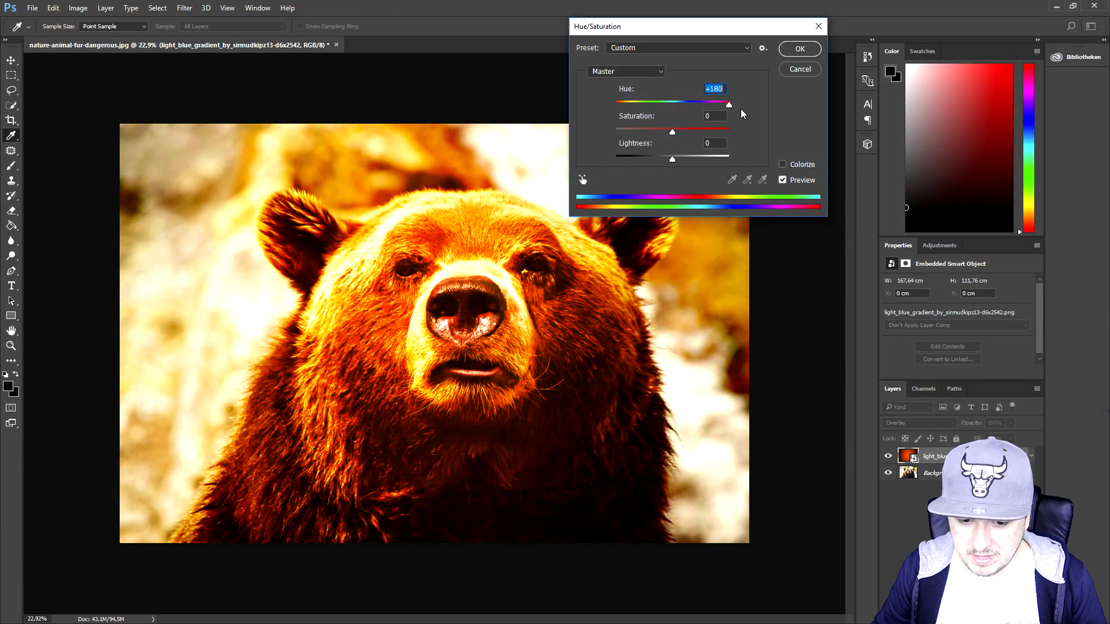
left_click_drag(727, 104, 669, 104)
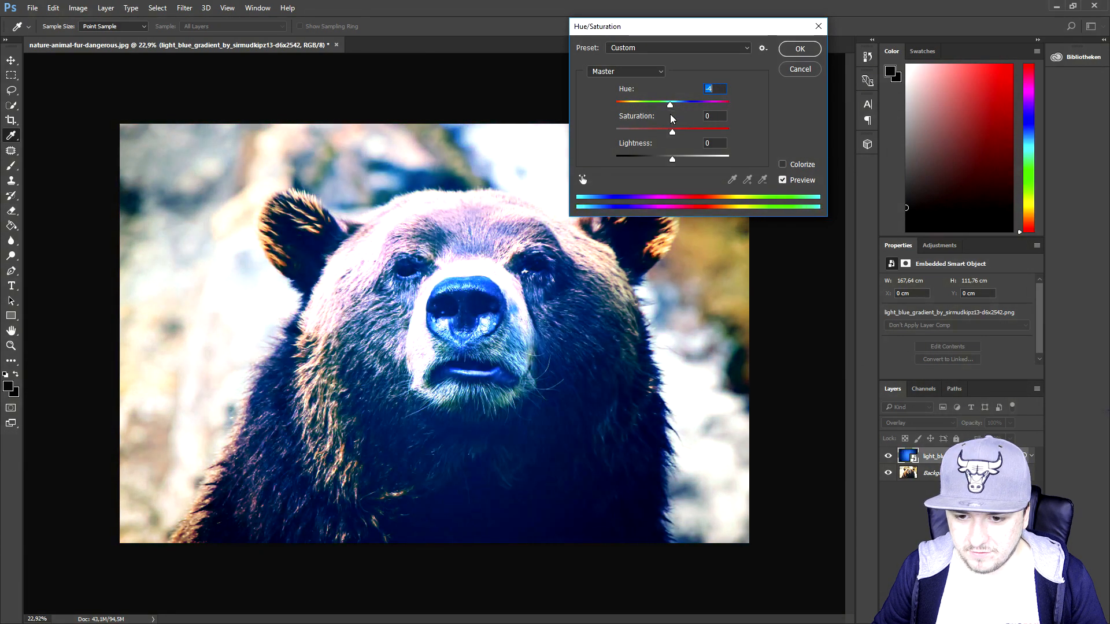
left_click(798, 49)
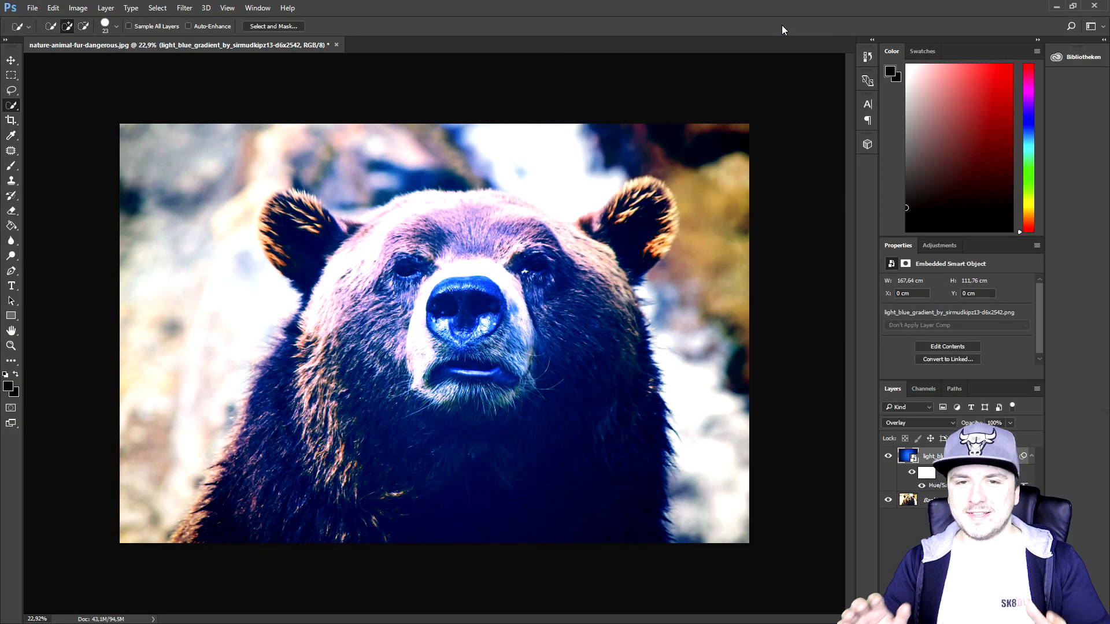